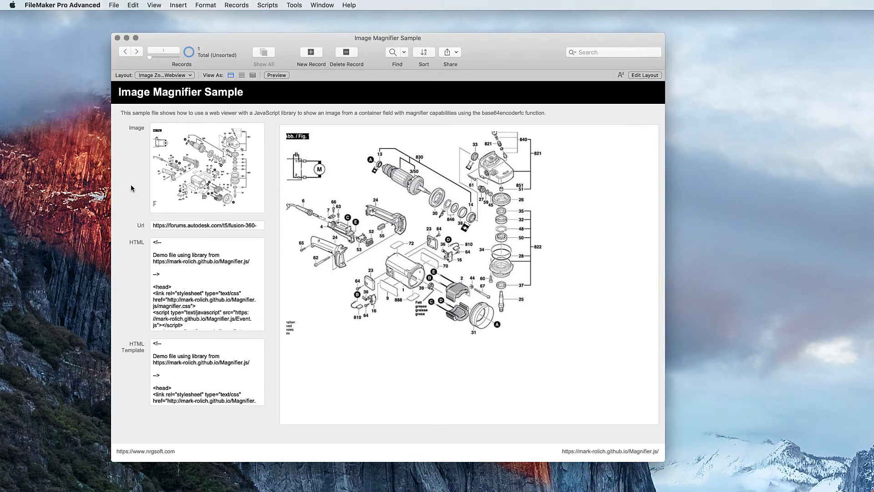
mouse_move(176, 161)
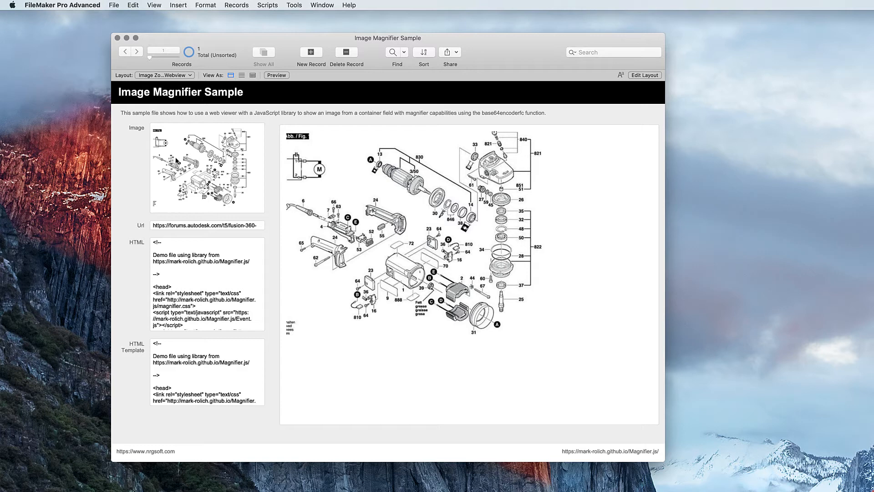
mouse_move(181, 228)
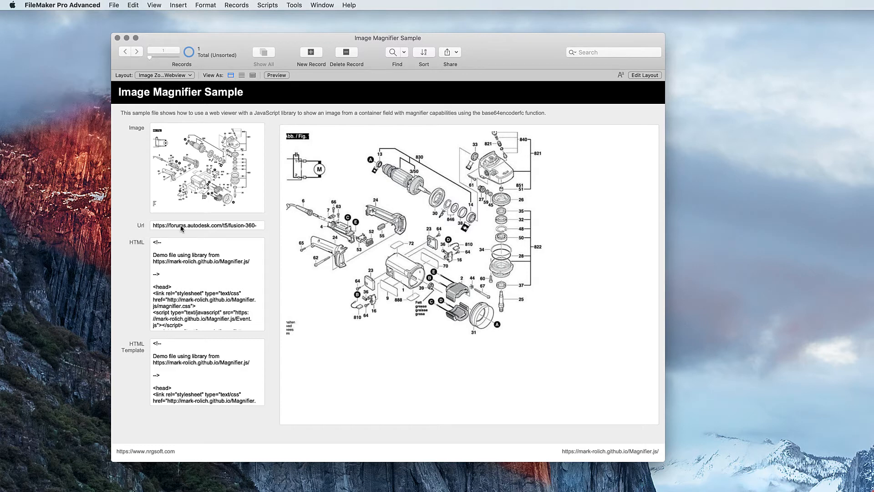
- Scroll the HTML Template text down to the magnifier wrapper markup and m.attach script
left_click(201, 375)
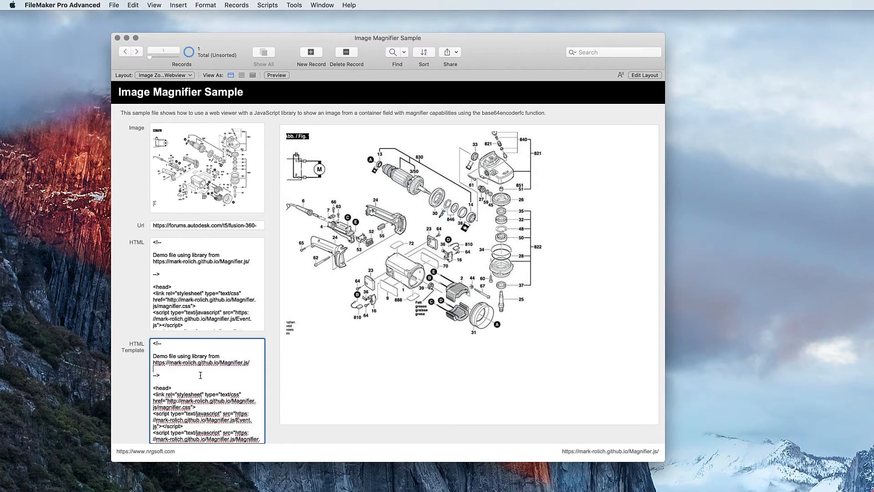
scroll("down", 3)
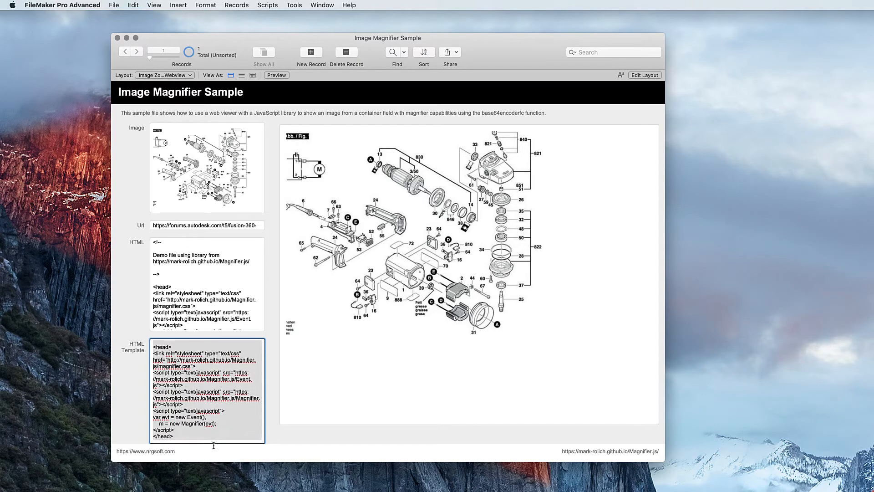
scroll("down", 3)
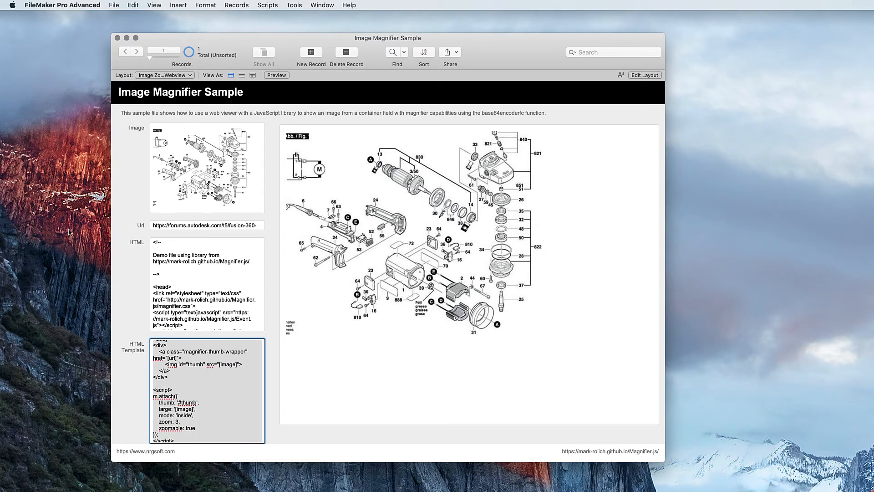
- Go through File > Manage into Layout mode to see the web viewer's data URL calculation
left_click(113, 5)
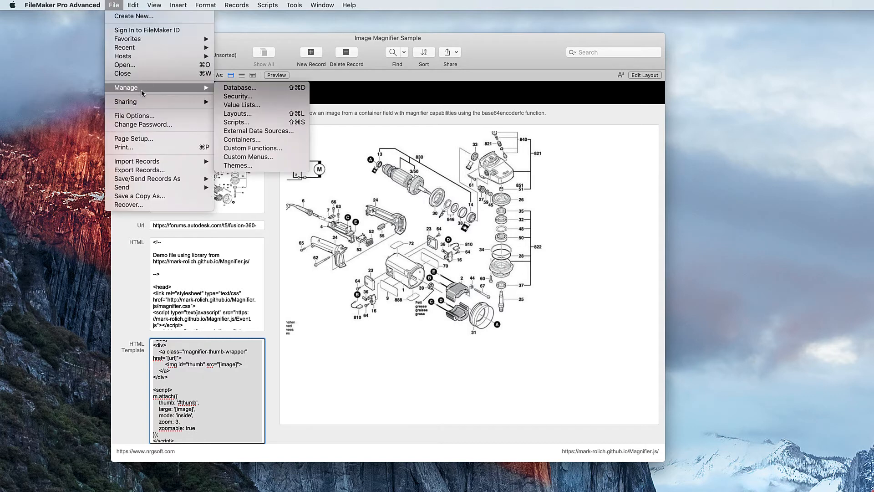
left_click(239, 87)
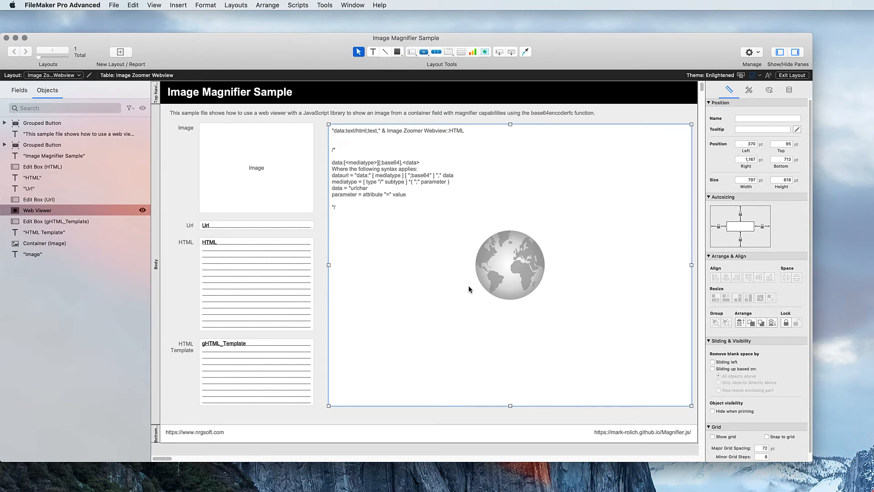
mouse_move(464, 286)
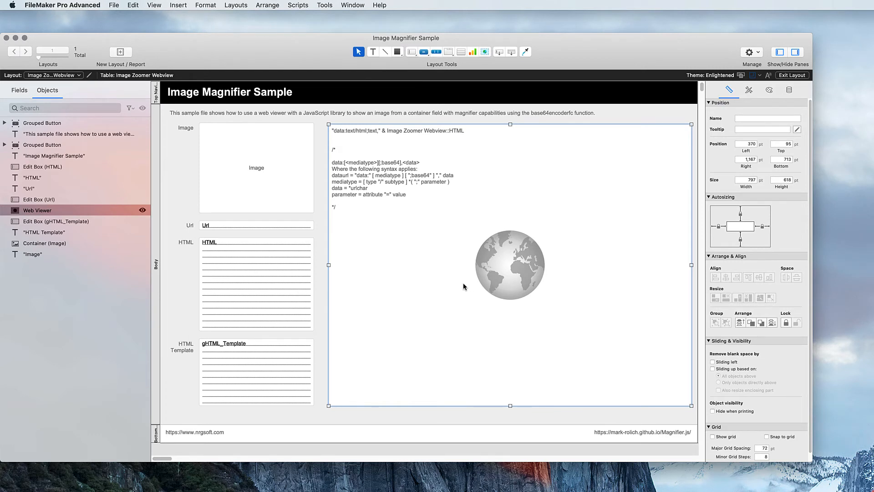
mouse_move(457, 284)
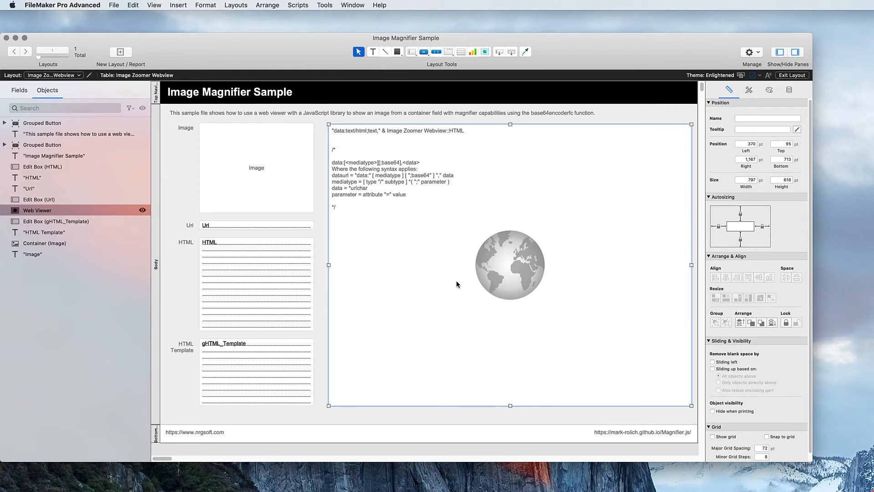
mouse_move(460, 134)
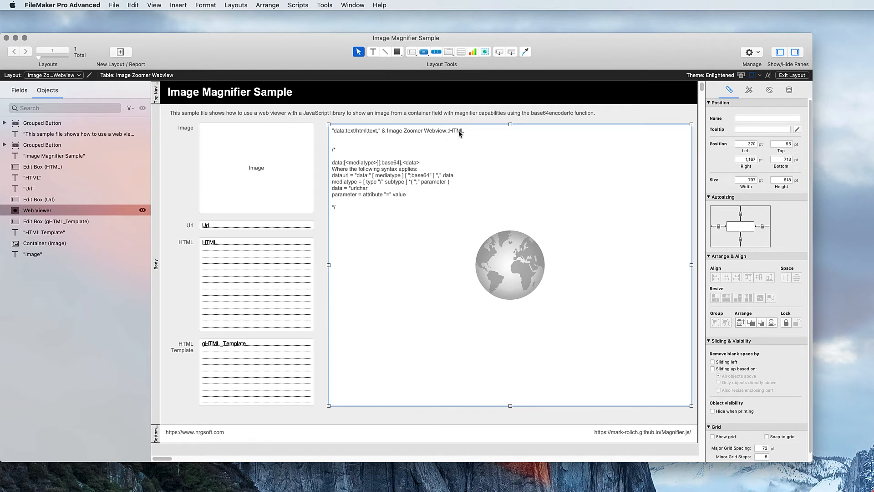